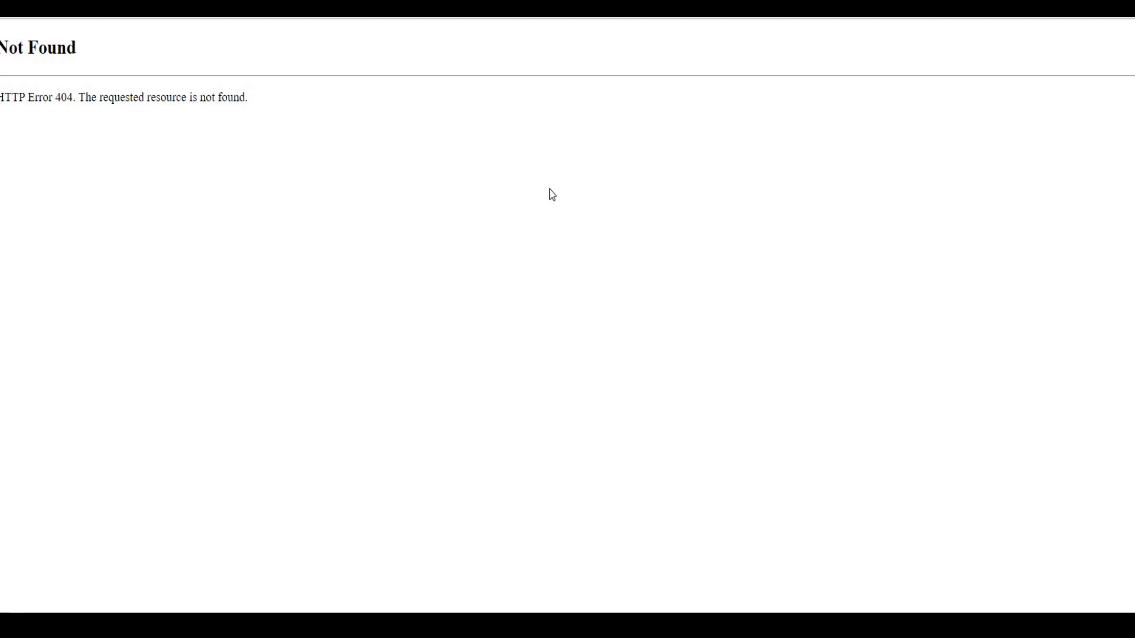
{"action": "mouse_move", "coordinate": [396, 169]}
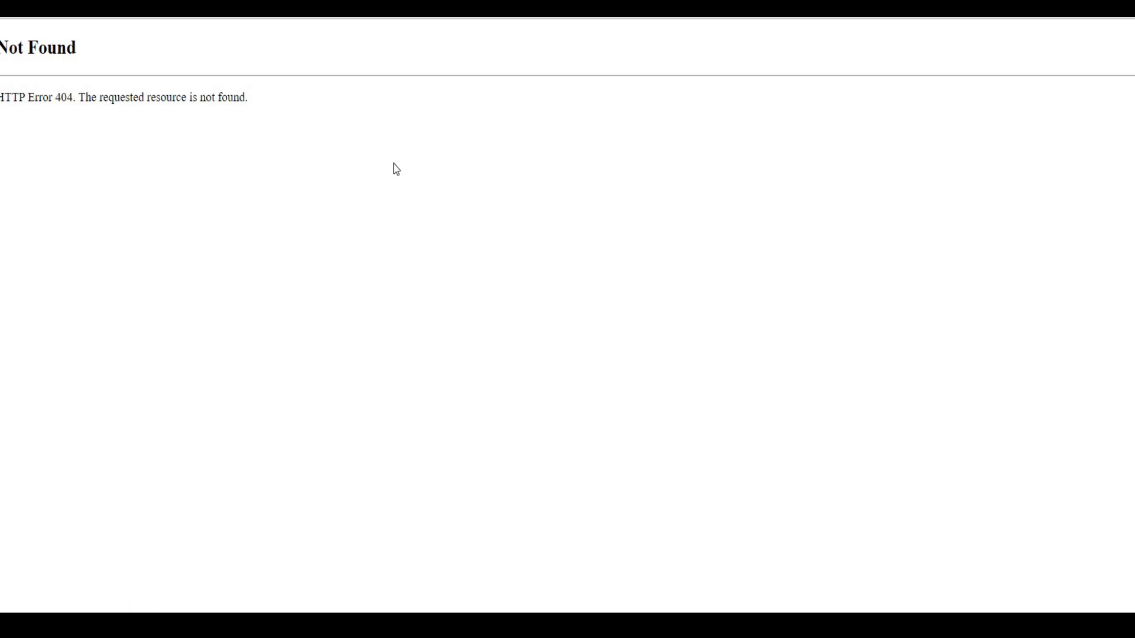
{"action": "mouse_move", "coordinate": [365, 151]}
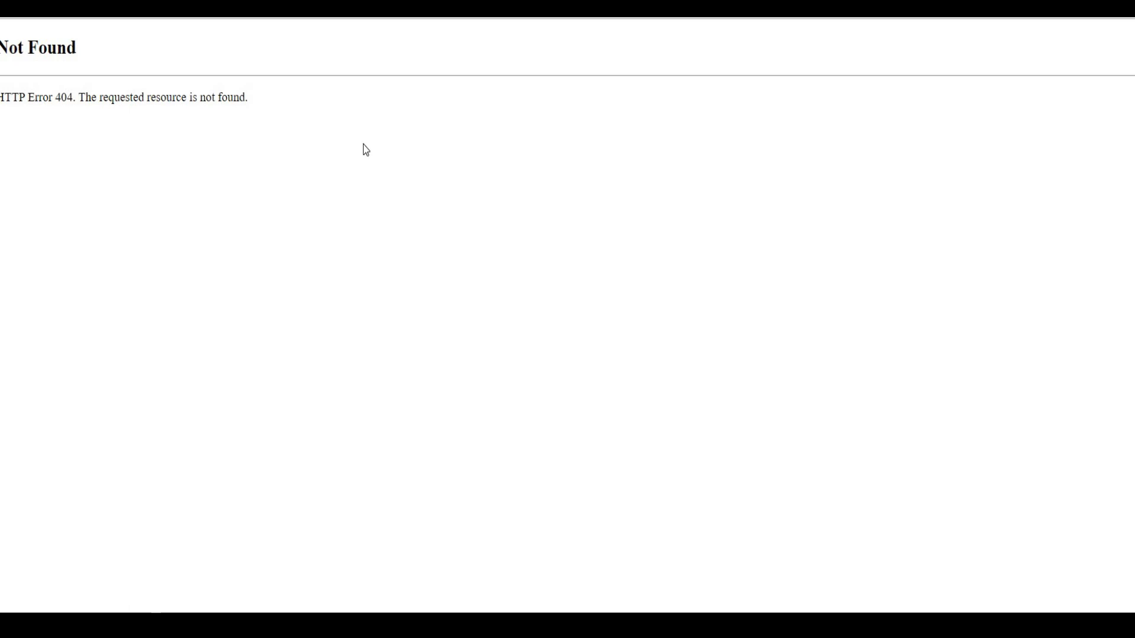